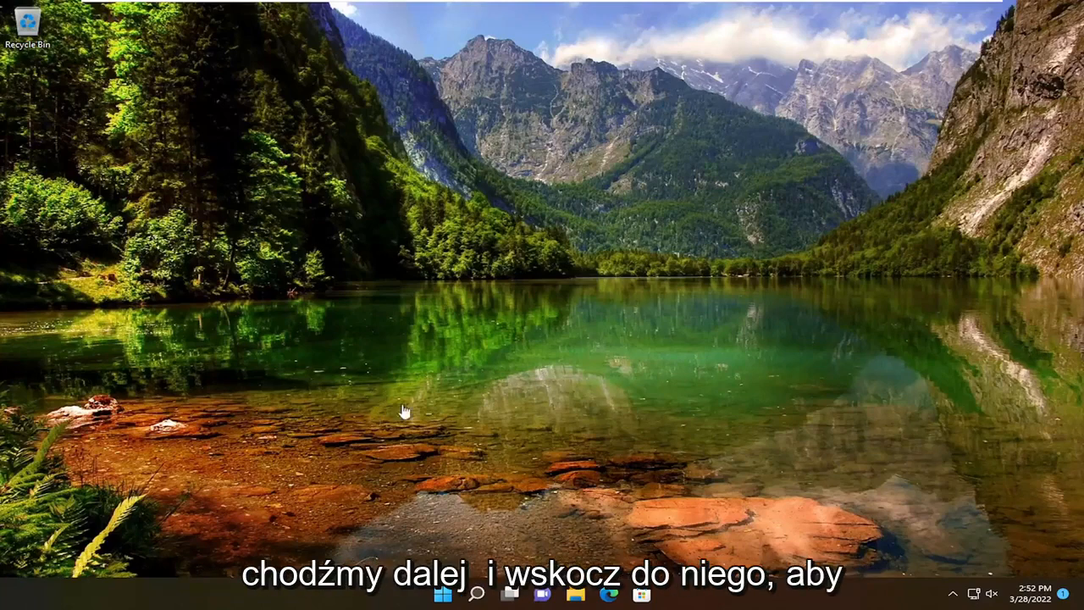
Search Windows Start for 'regedit' so Registry Editor appears as the best match
click(478, 593)
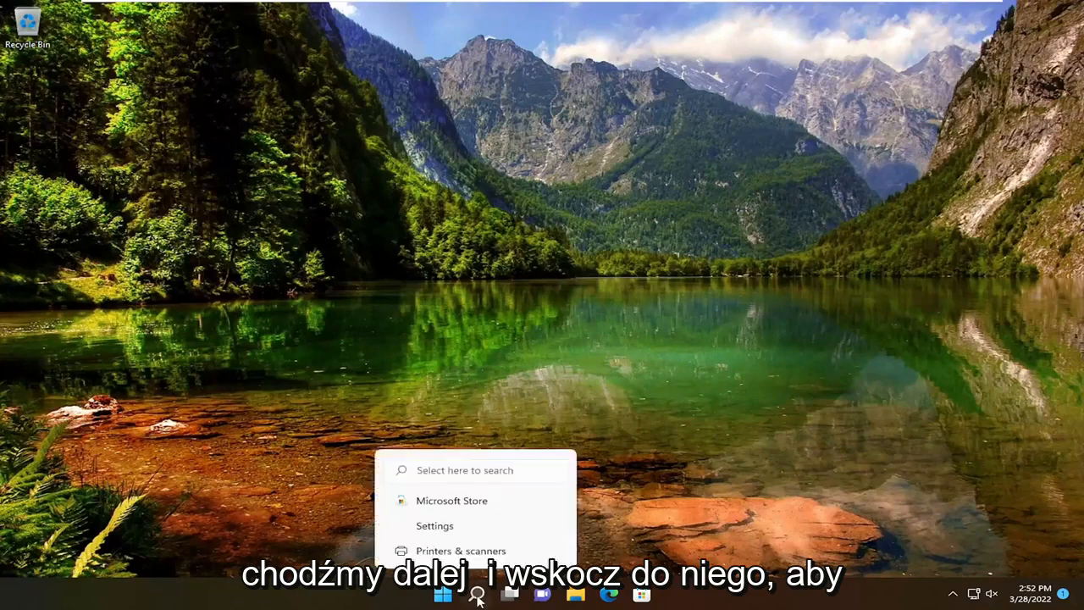
text(registry Editor)
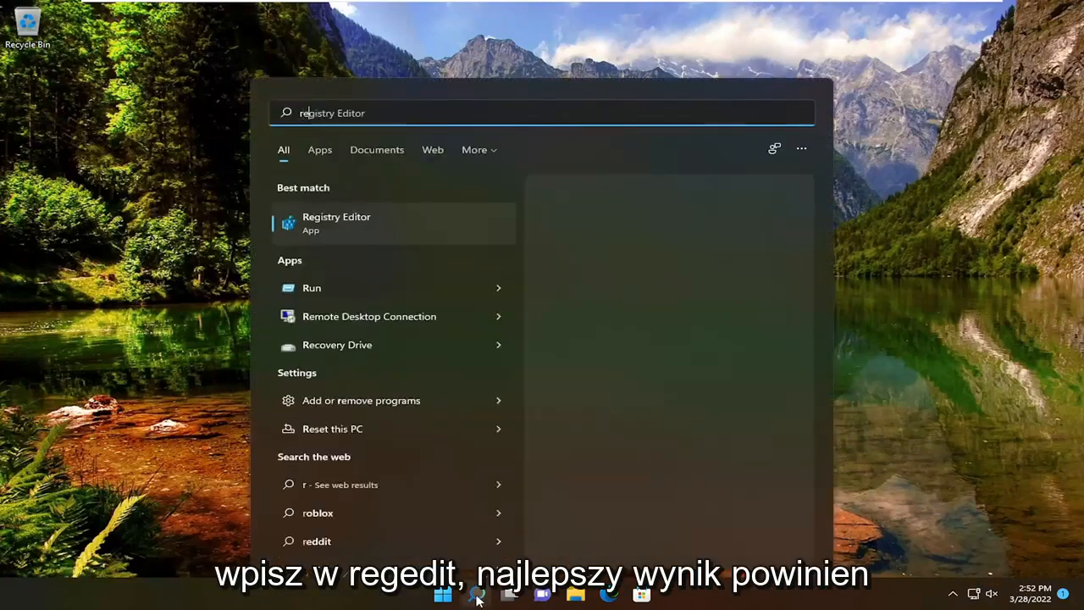
text(regedit)
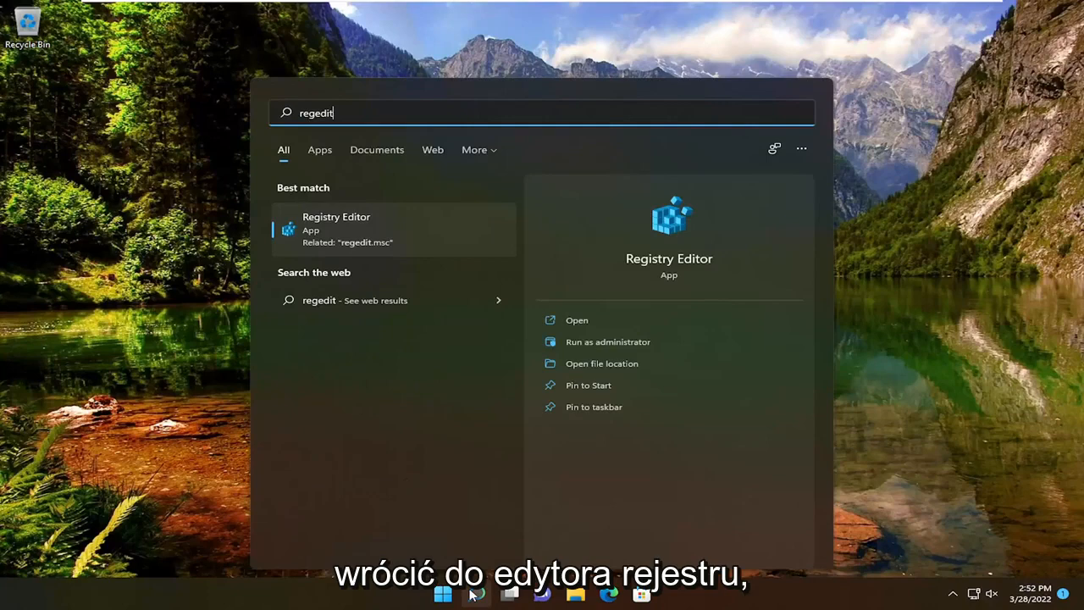
mouse_move(474, 592)
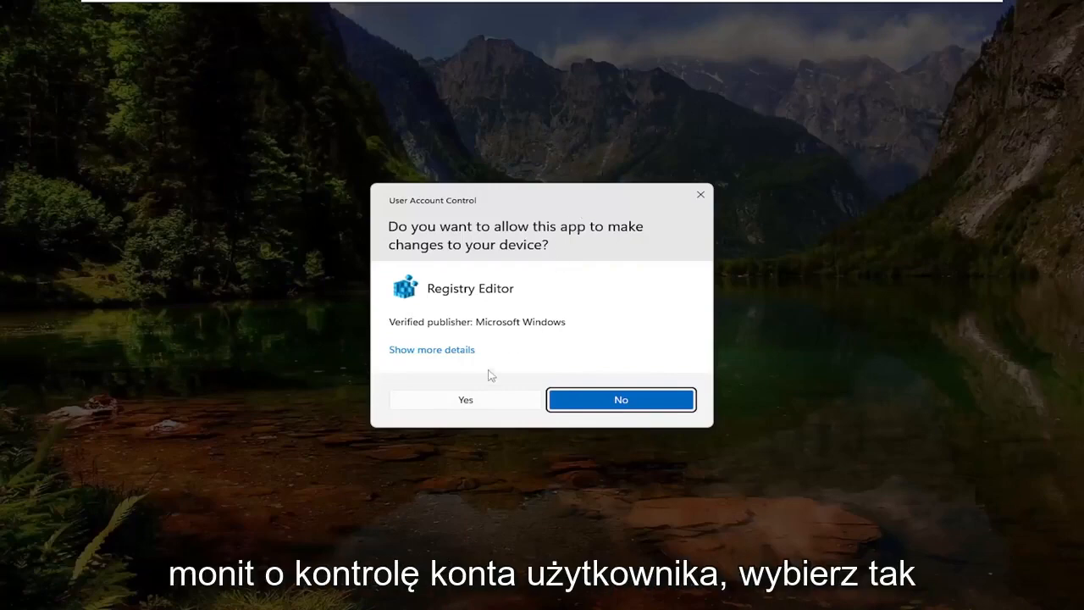
Allow Registry Editor to run, then cancel both the Export and Import registry file dialogs
click(464, 400)
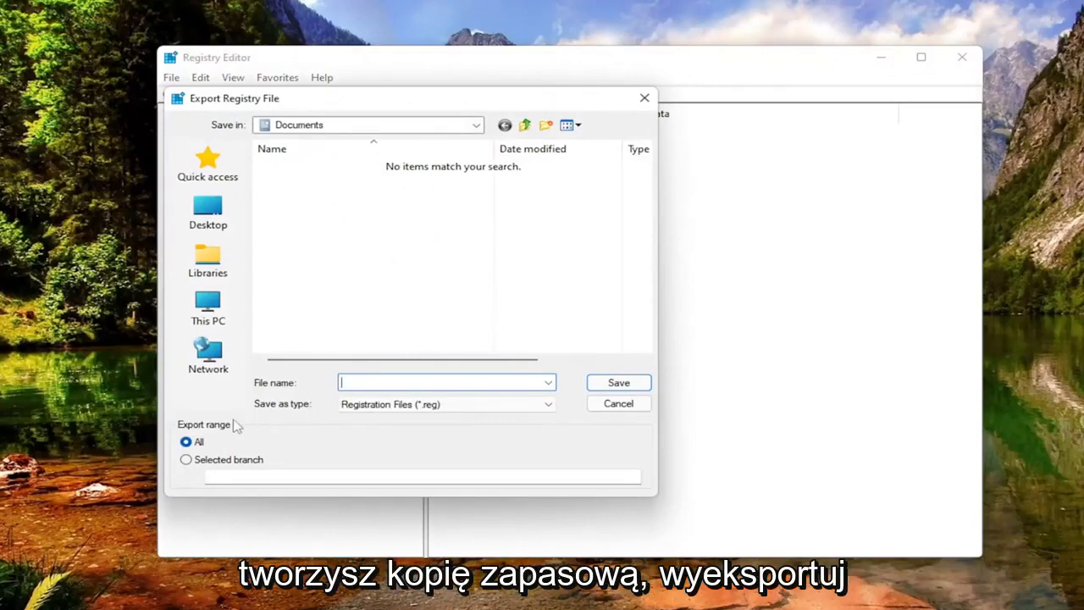
mouse_move(224, 382)
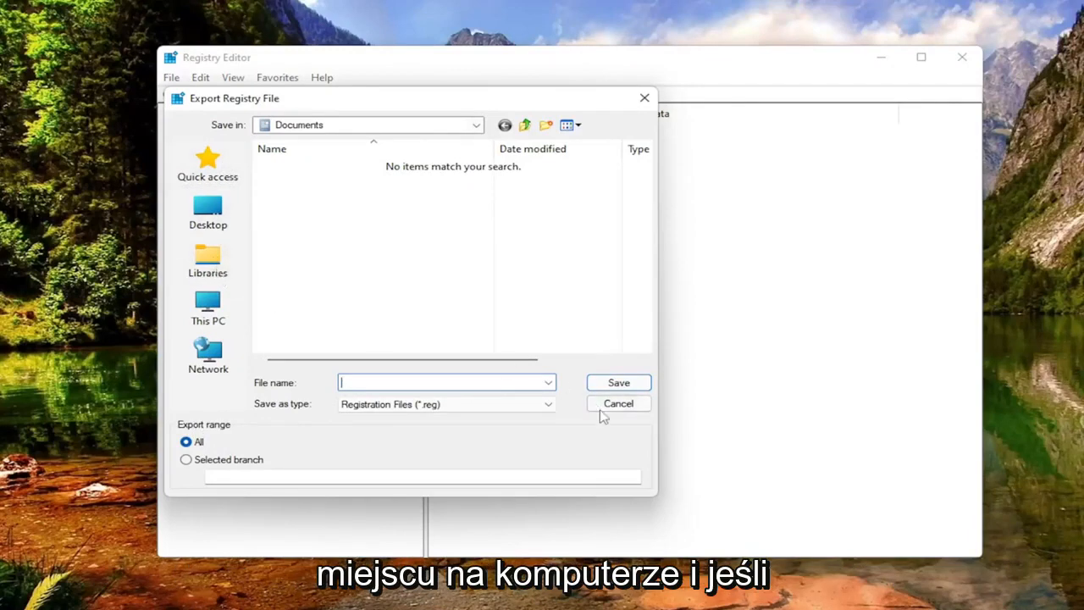
click(619, 403)
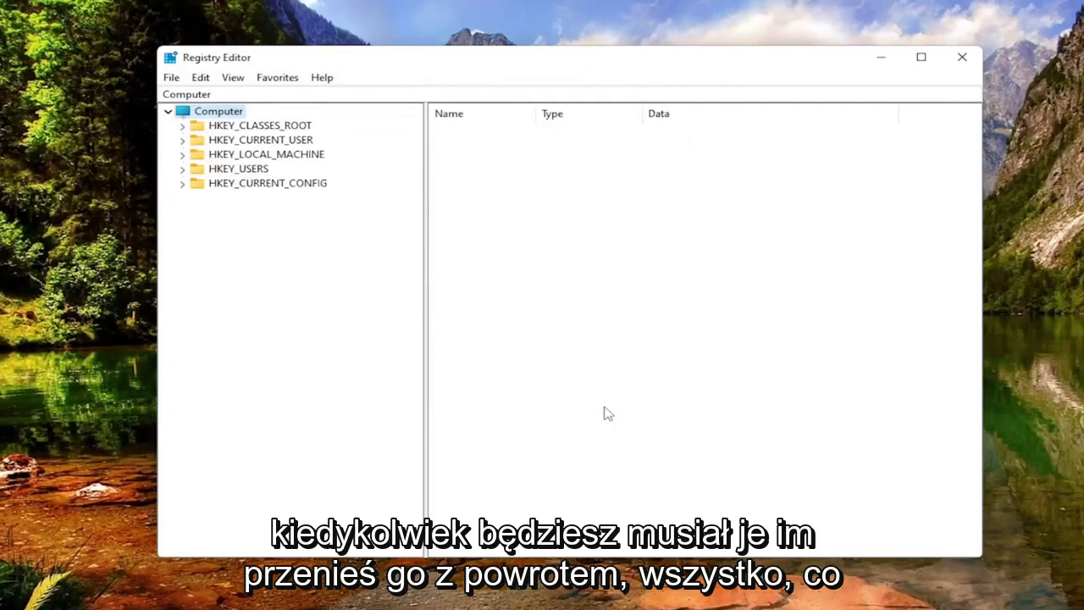
click(171, 78)
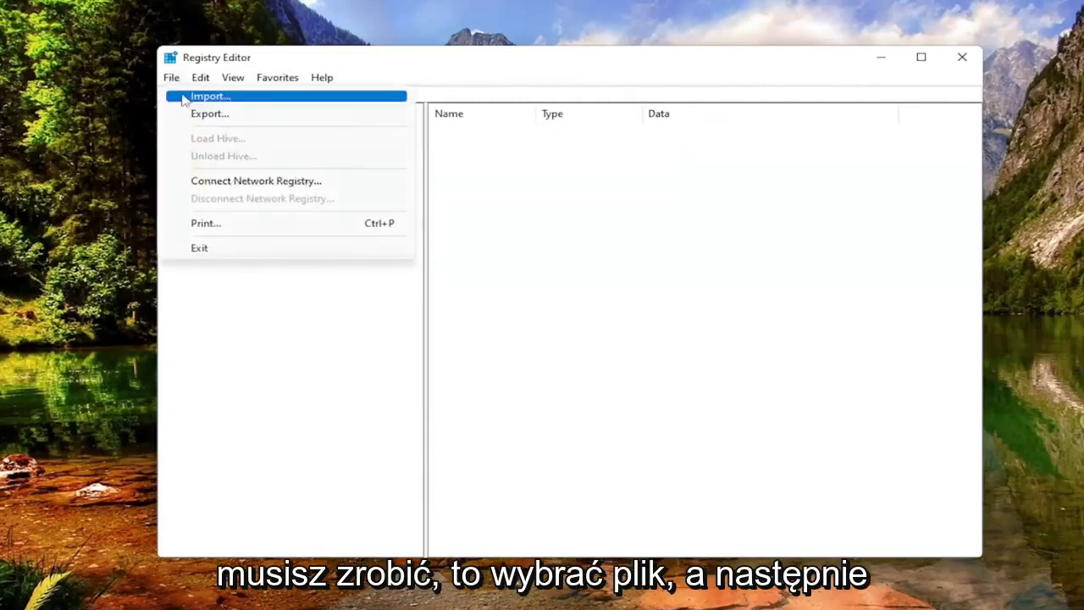
click(210, 95)
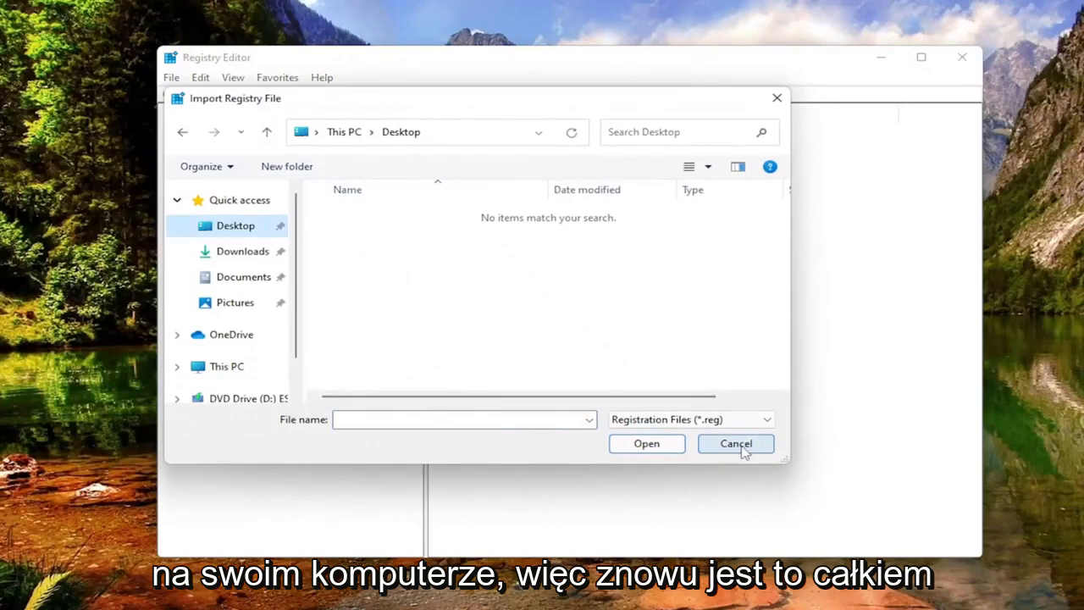
click(735, 444)
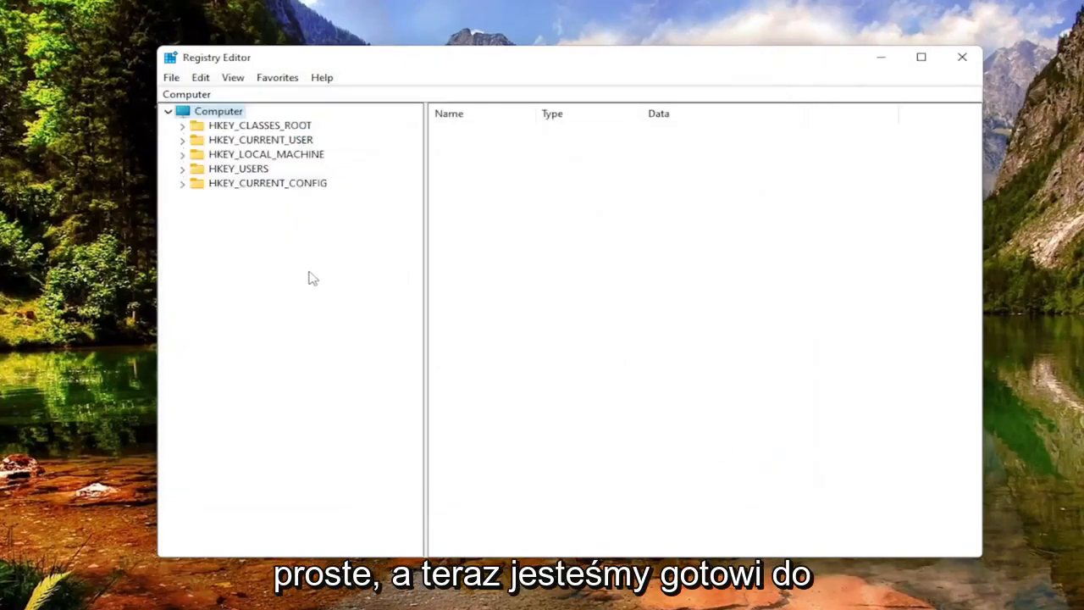
mouse_move(269, 166)
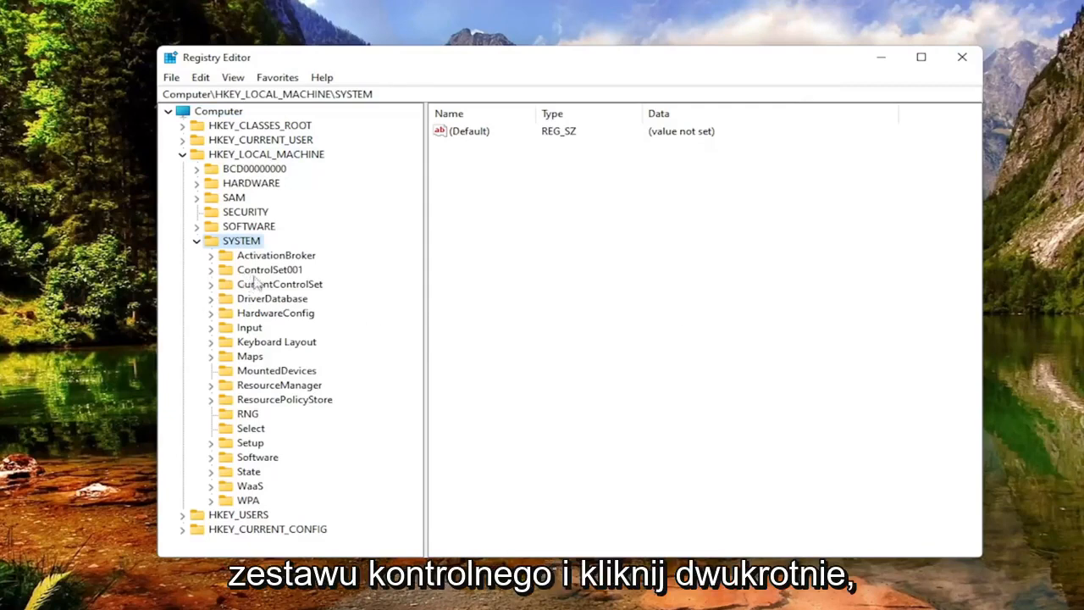
Expand CurrentControlSet > Services and select the DoSvc key to list its values
double_click(280, 284)
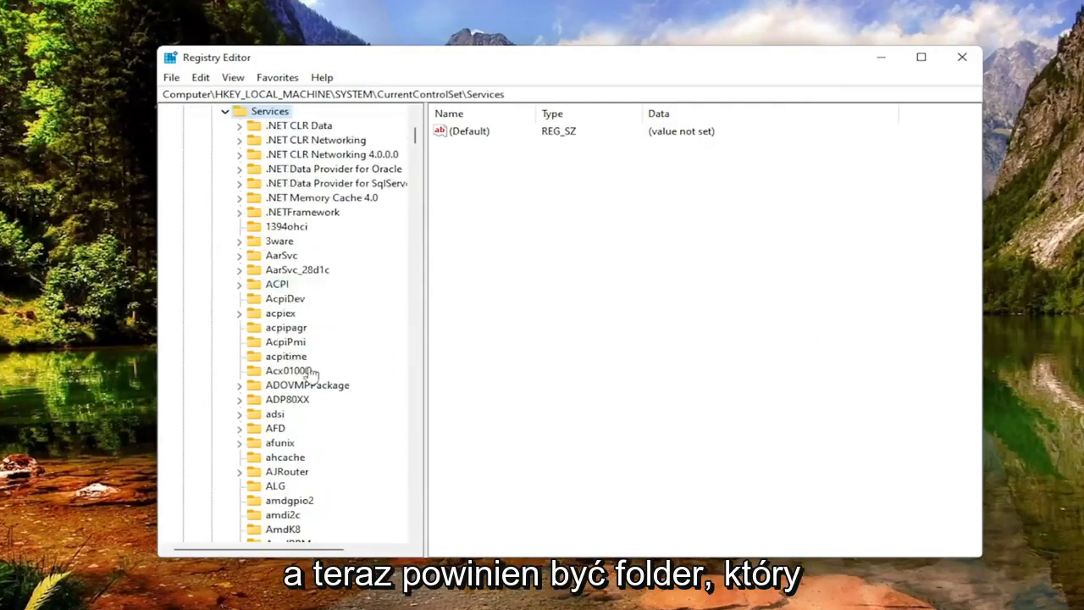
scroll(down, 3)
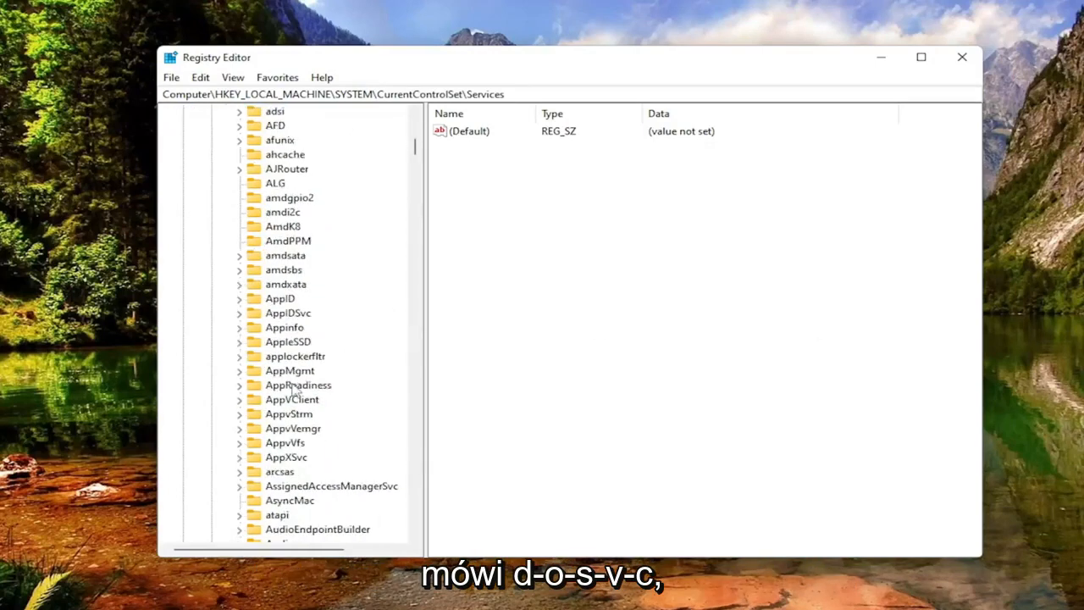
scroll(down, 3)
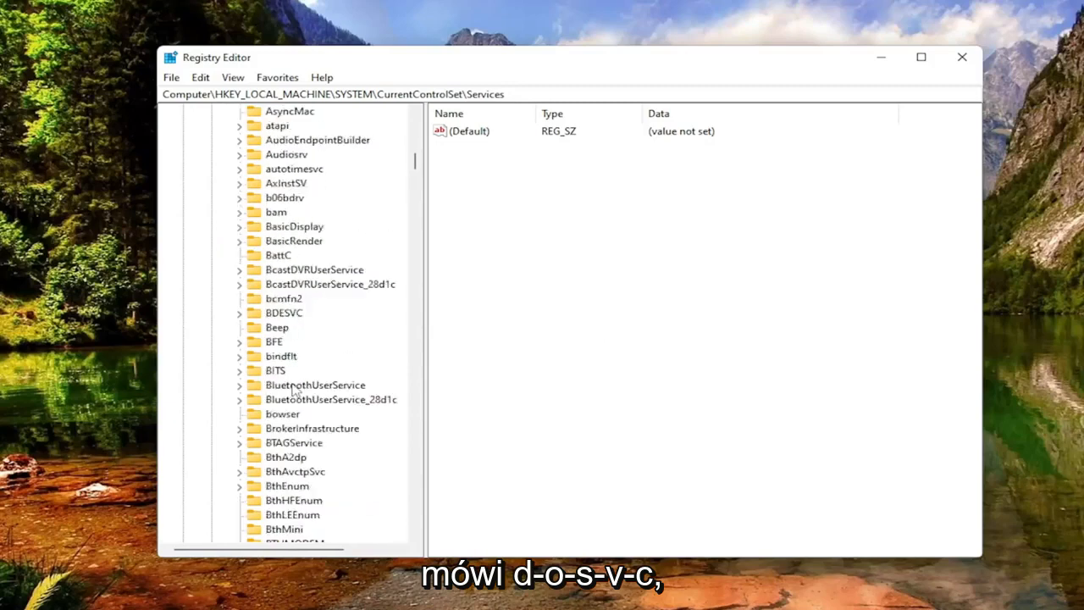
scroll(down, 3)
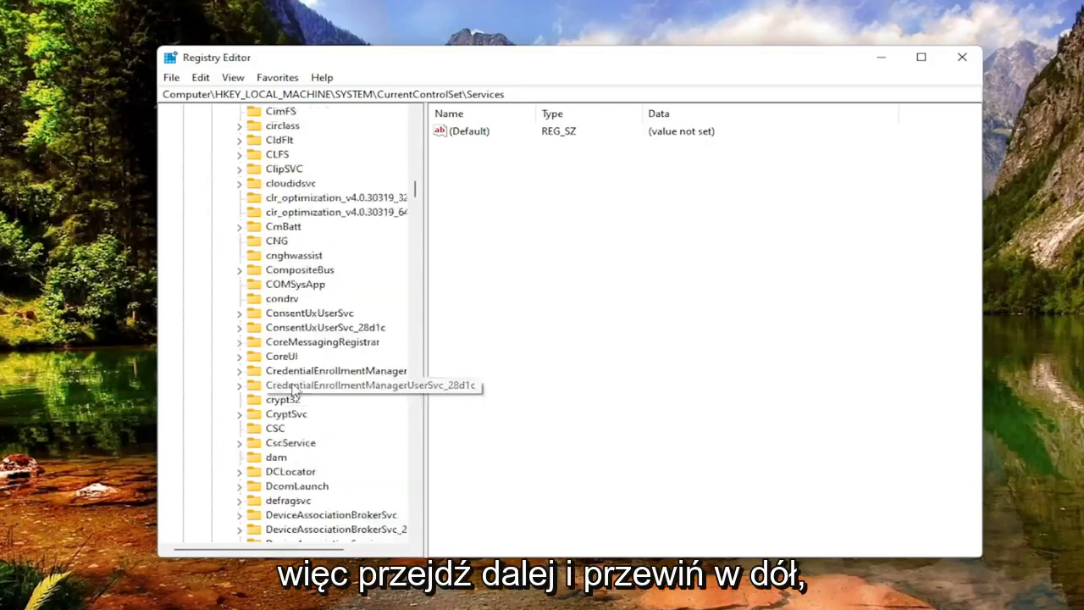
scroll(down, 3)
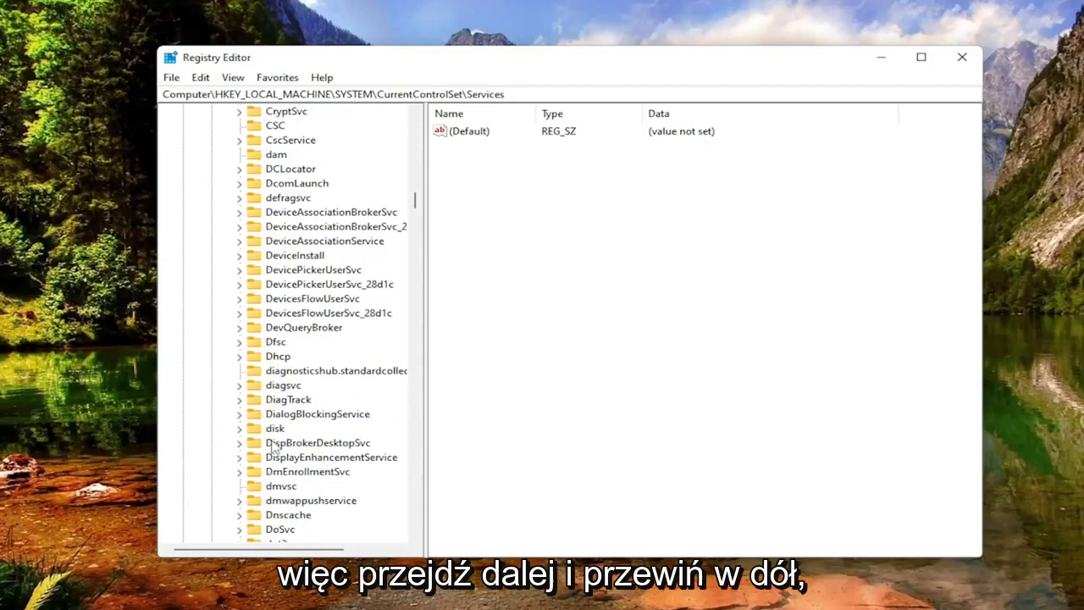
click(279, 485)
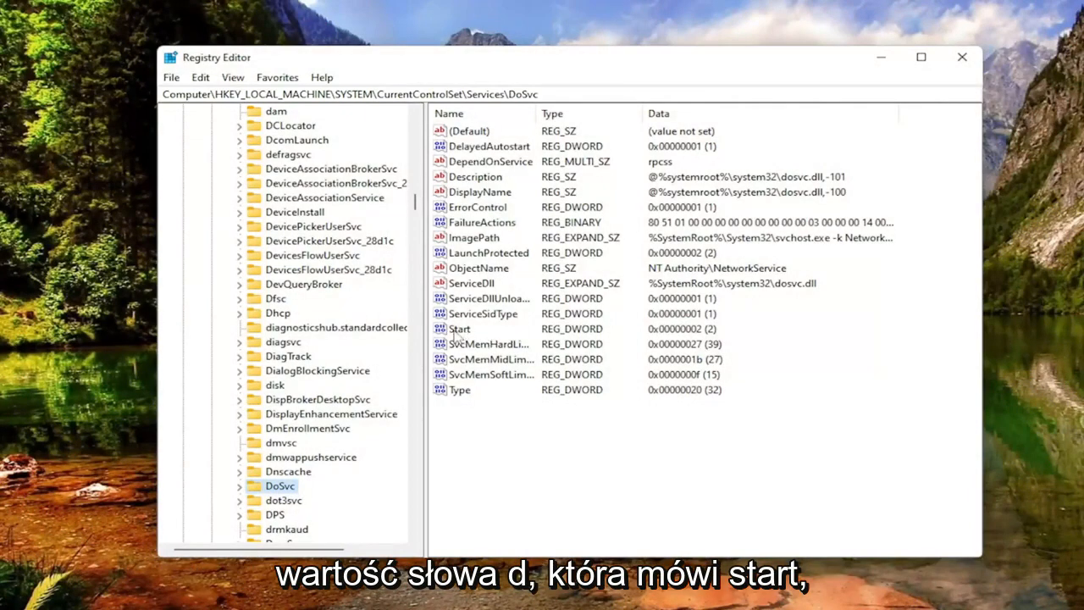
Change the DoSvc Start DWORD value from 2 to 4 and save it
double_click(461, 329)
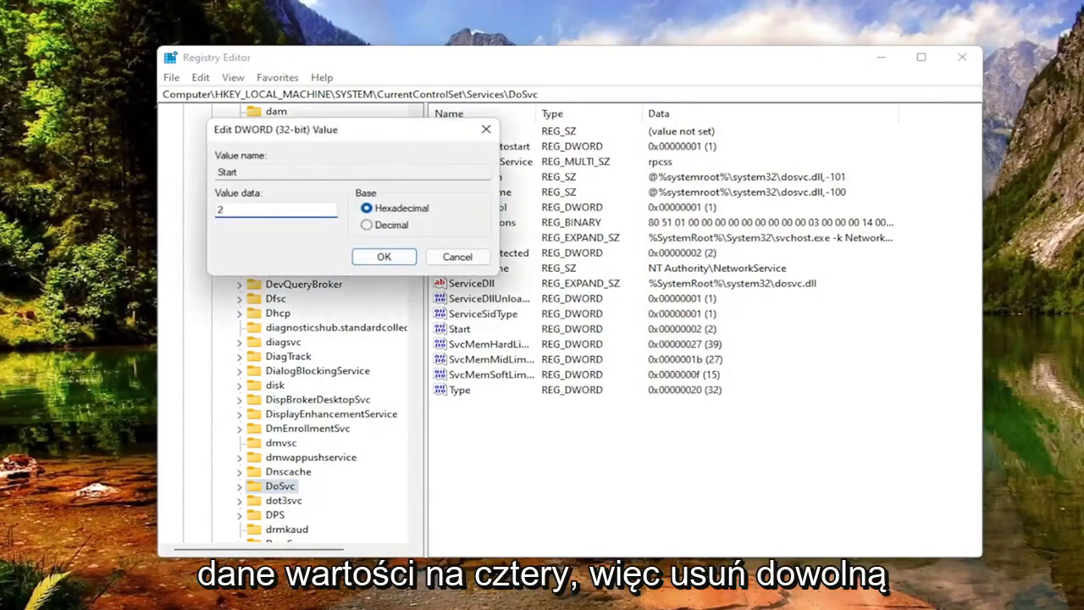
text(4)
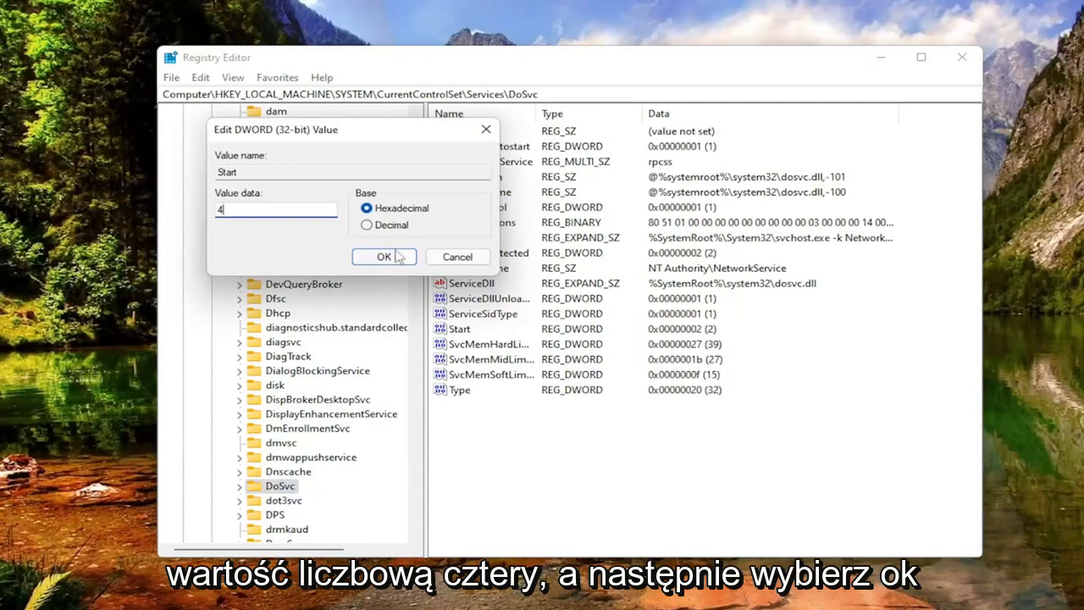
click(383, 257)
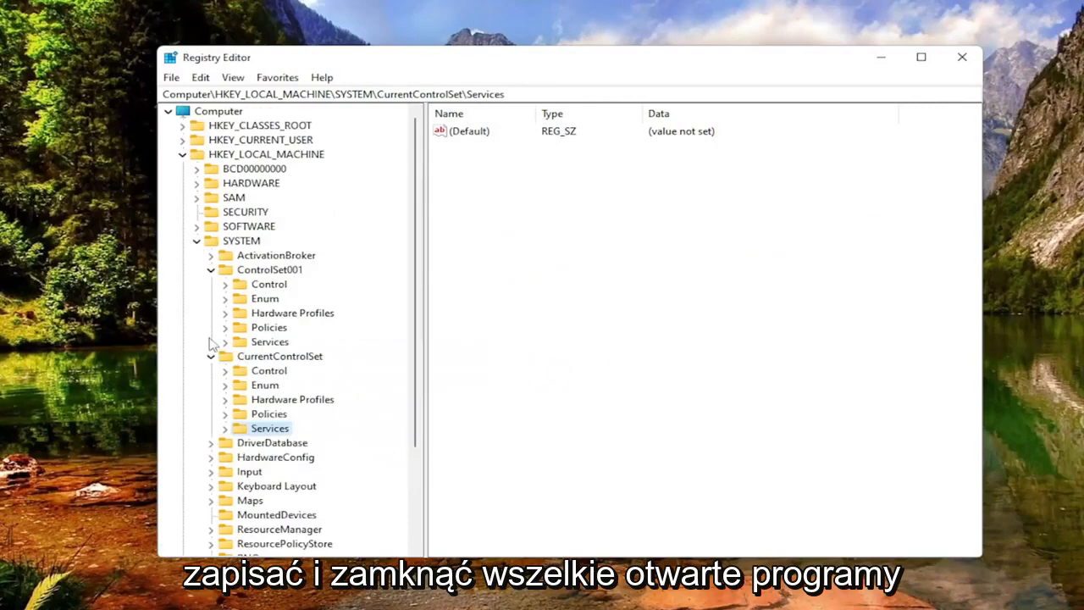
Close Registry Editor and return to the Windows desktop
click(183, 154)
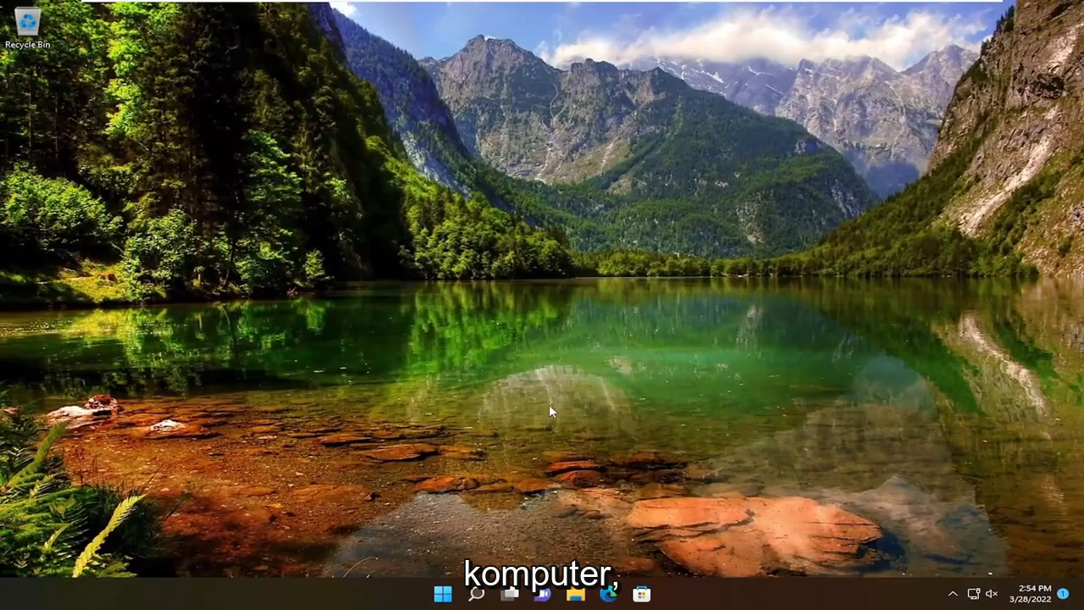
right_click(442, 593)
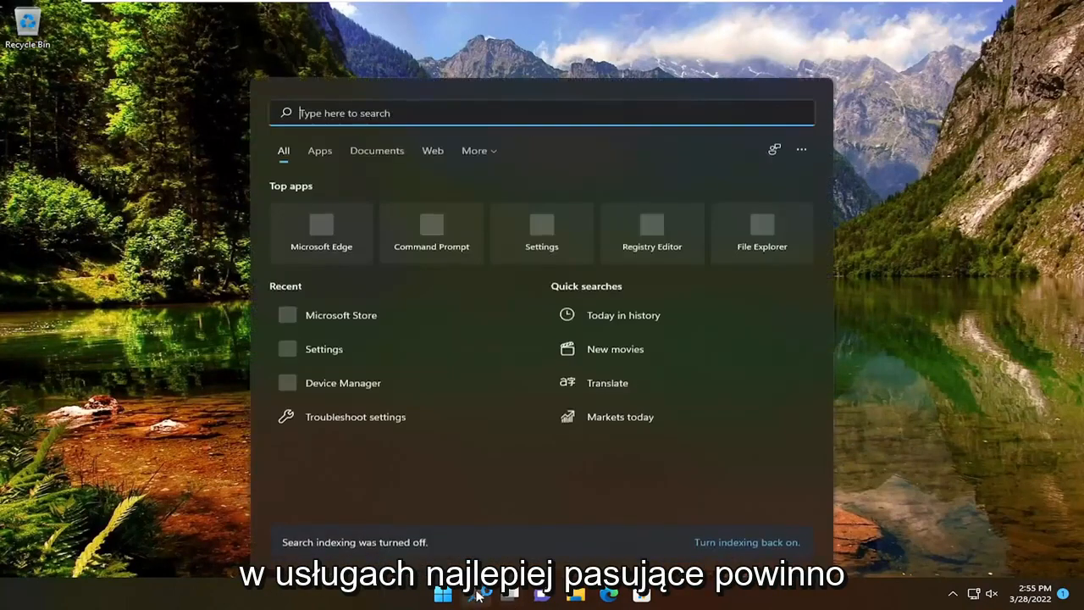
Launch the Services console from Start and scroll toward Delivery Optimization
text(services)
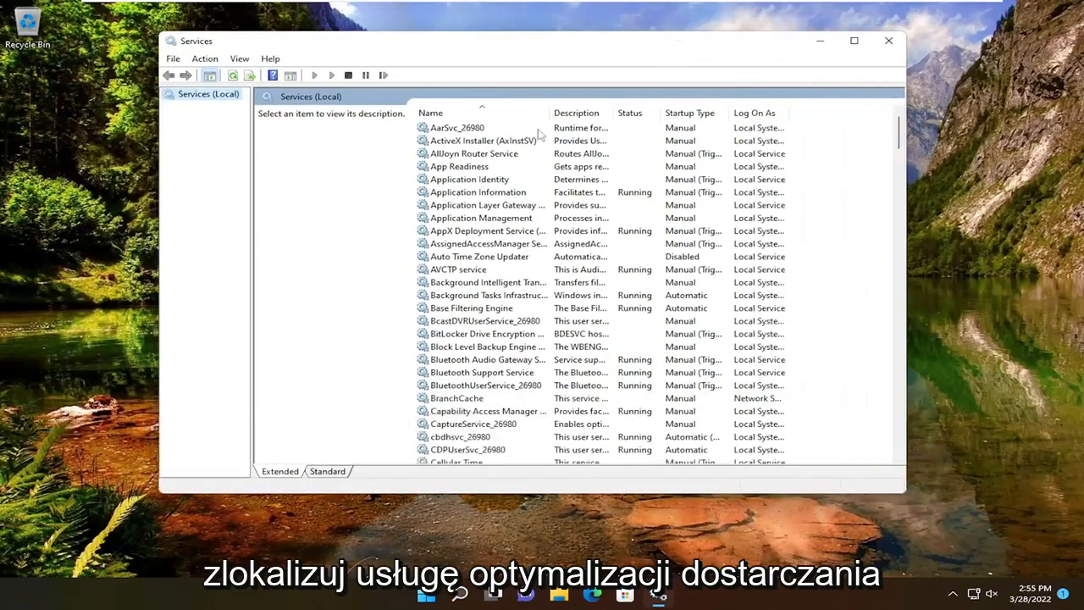
scroll(down, 3)
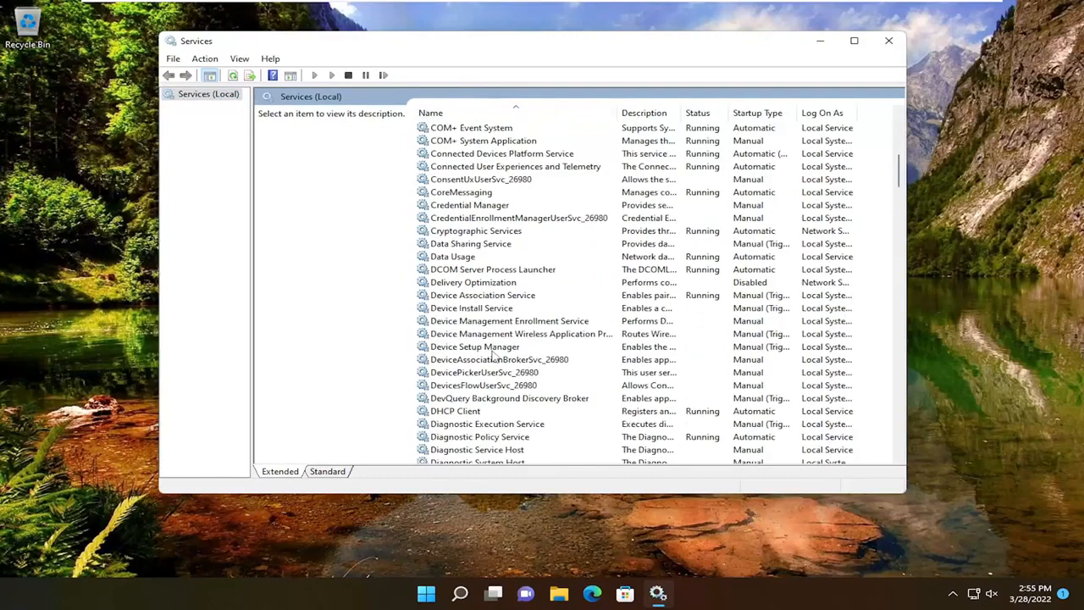
mouse_move(483, 287)
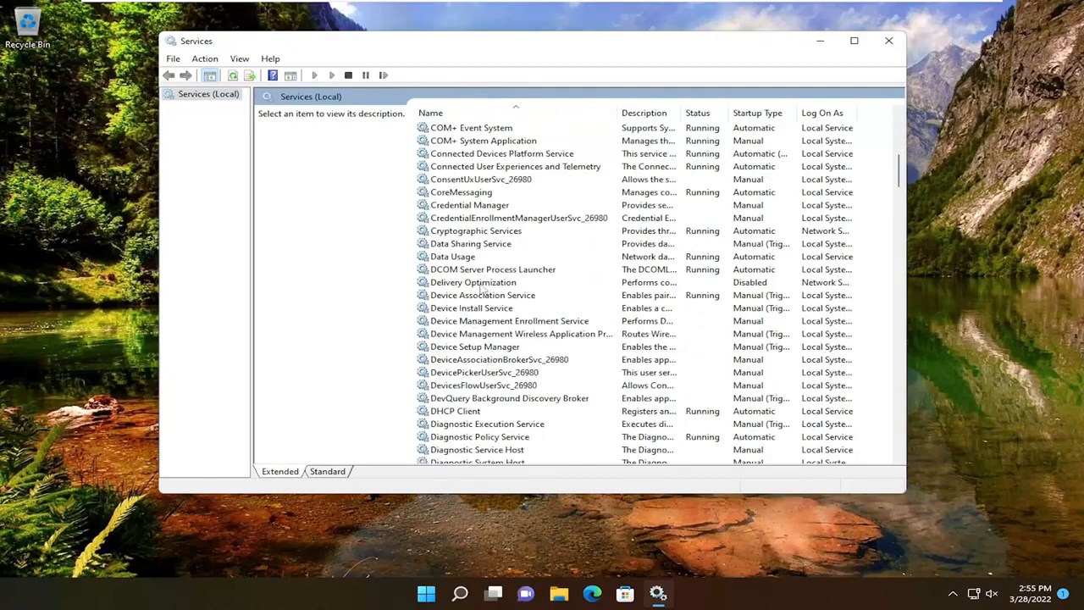
In Delivery Optimization's properties choose Disabled startup type, apply it, and dismiss the access-denied message
double_click(473, 282)
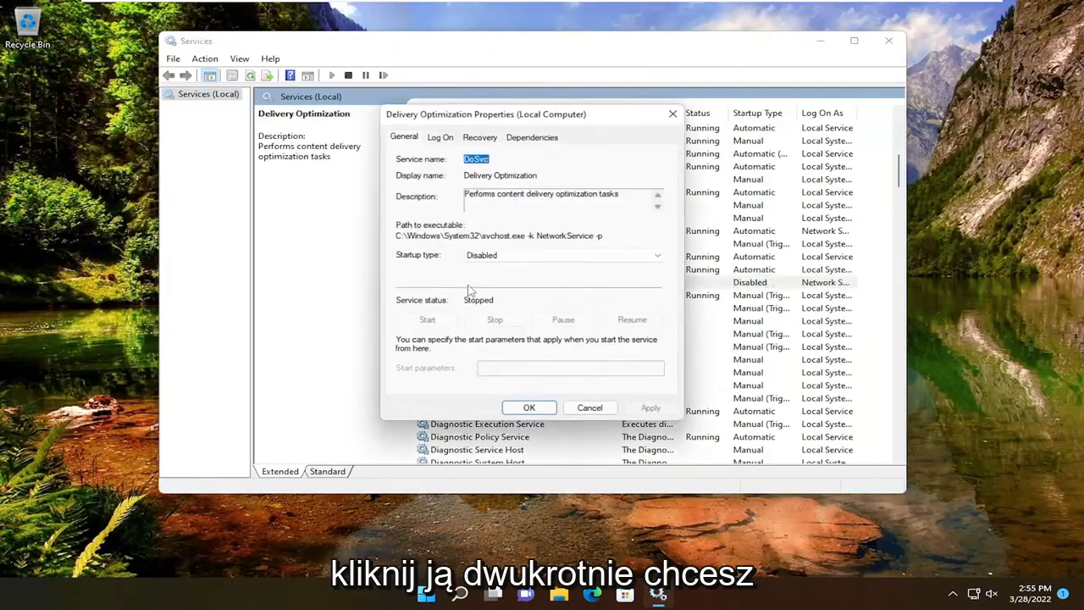
click(562, 254)
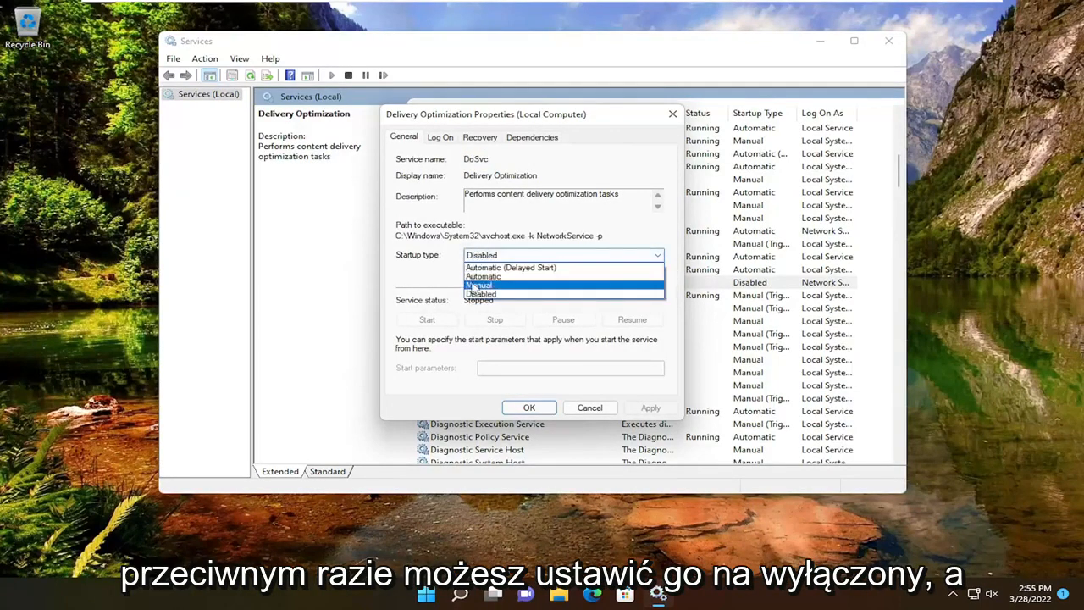
click(651, 407)
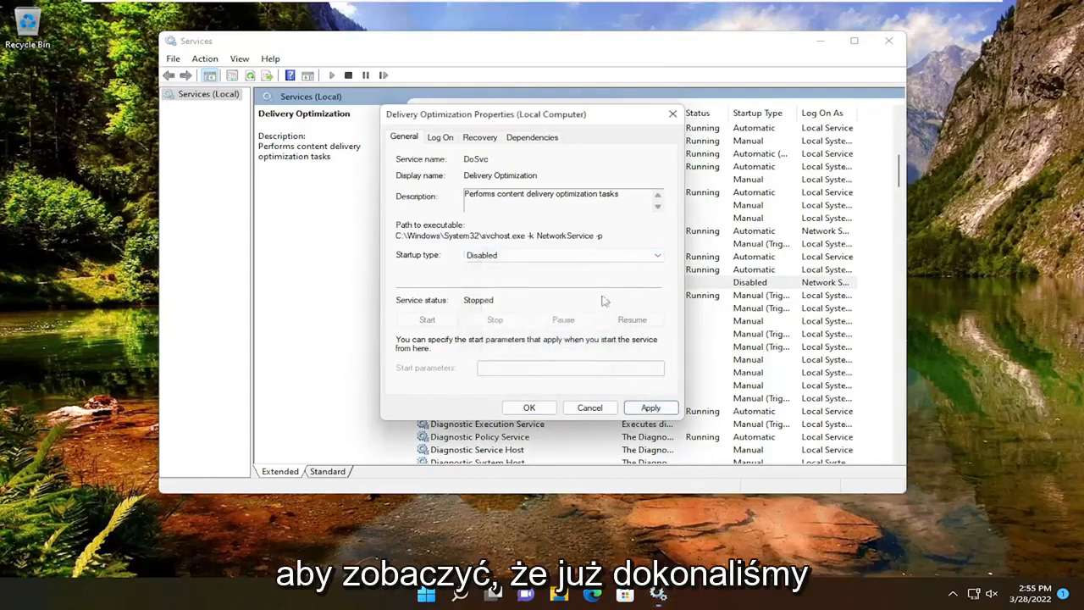
click(651, 407)
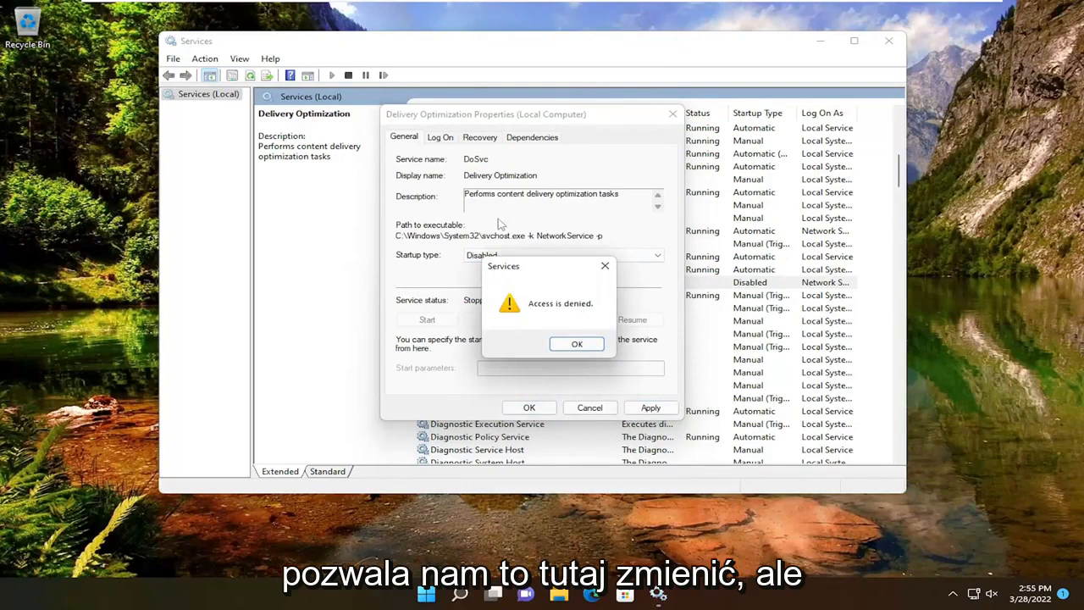
click(576, 344)
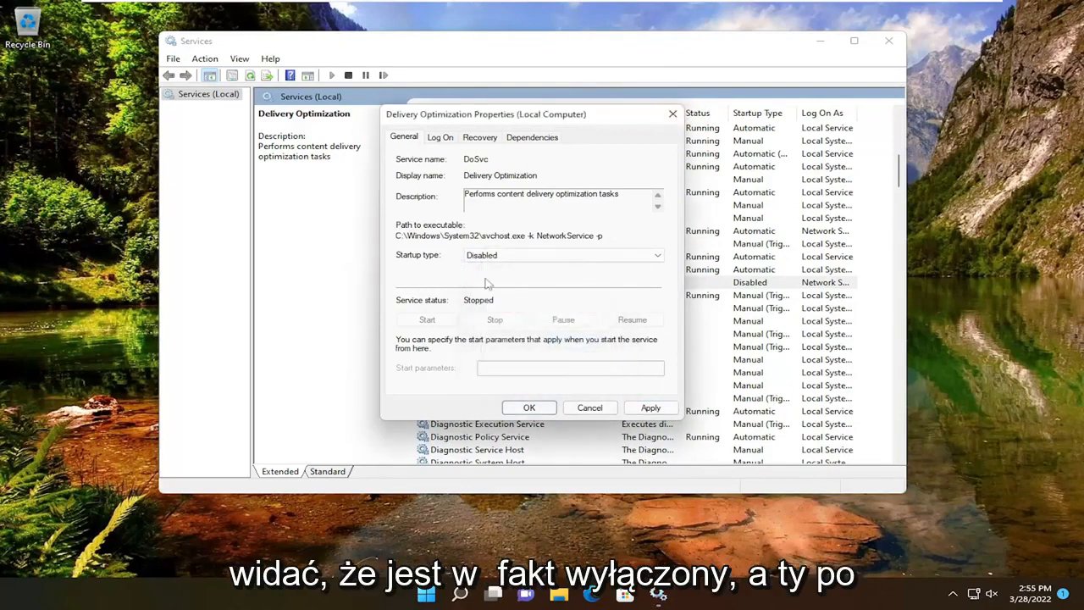